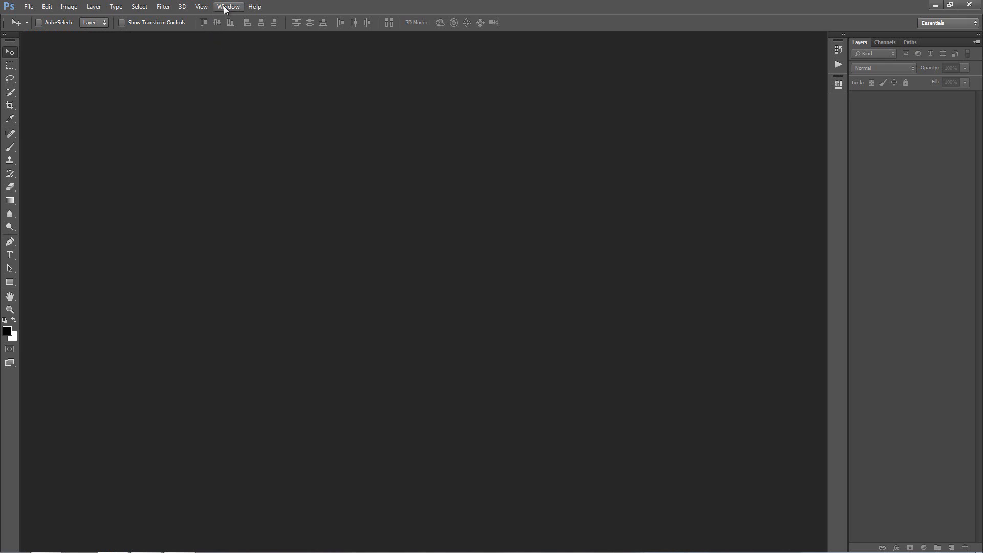
Load the SketchIt.atn action set into the Actions panel via Load Actions.
{"action": "left_click", "coordinate": [228, 6]}
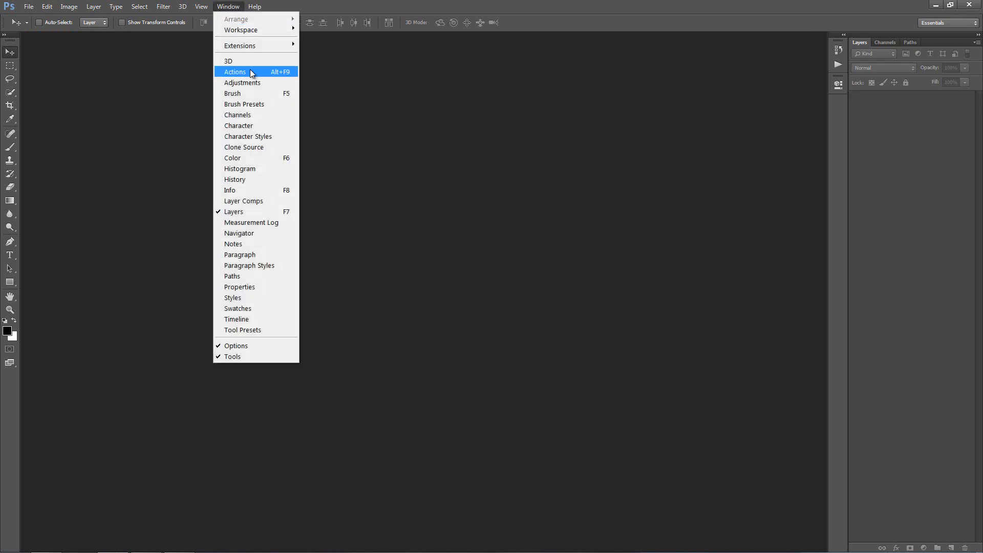
{"action": "left_click", "coordinate": [235, 72]}
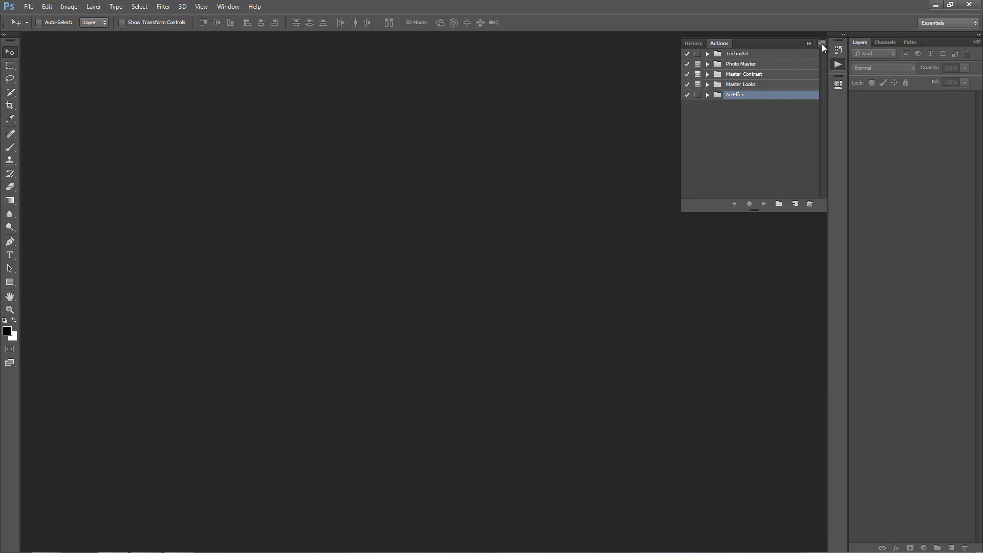
{"action": "left_click", "coordinate": [822, 43]}
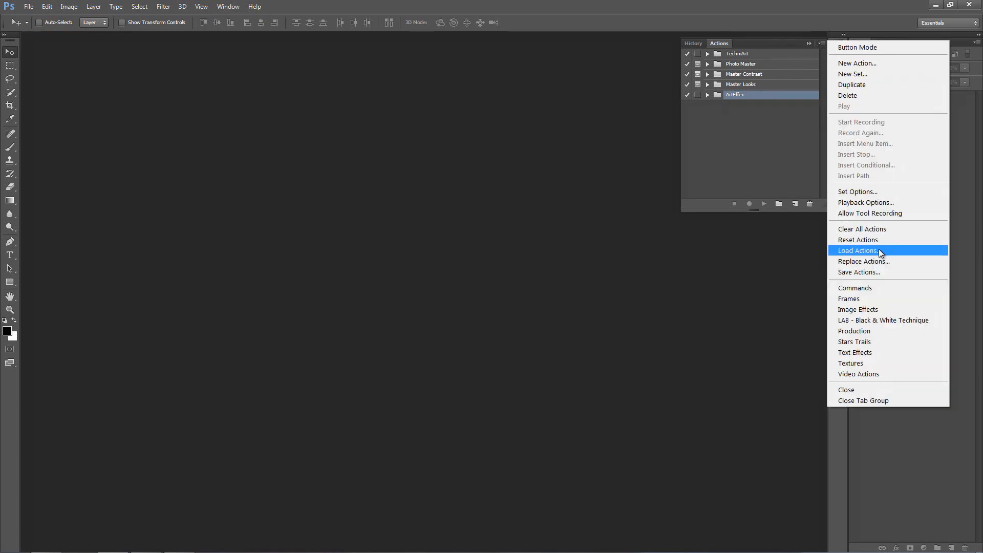
{"action": "left_click", "coordinate": [858, 250]}
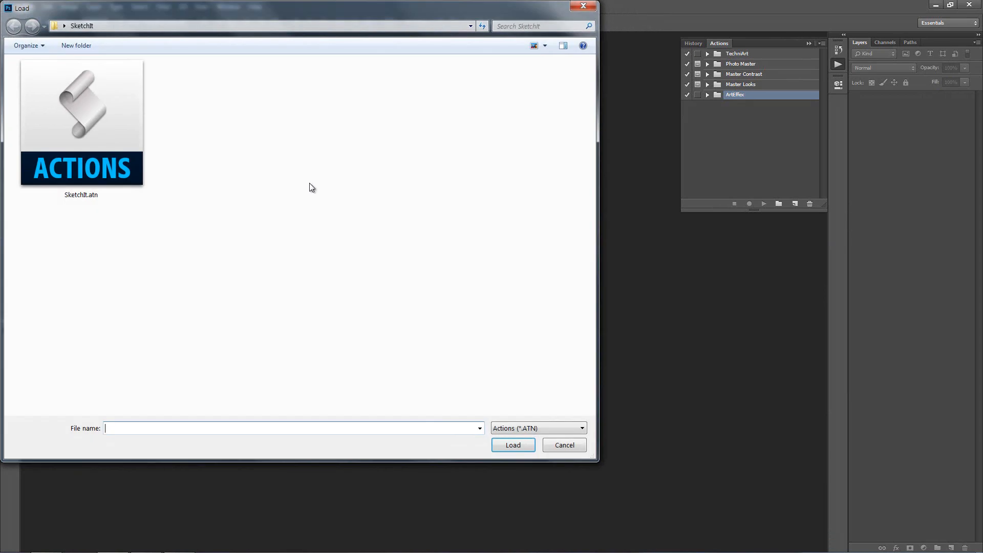
{"action": "left_click", "coordinate": [81, 119]}
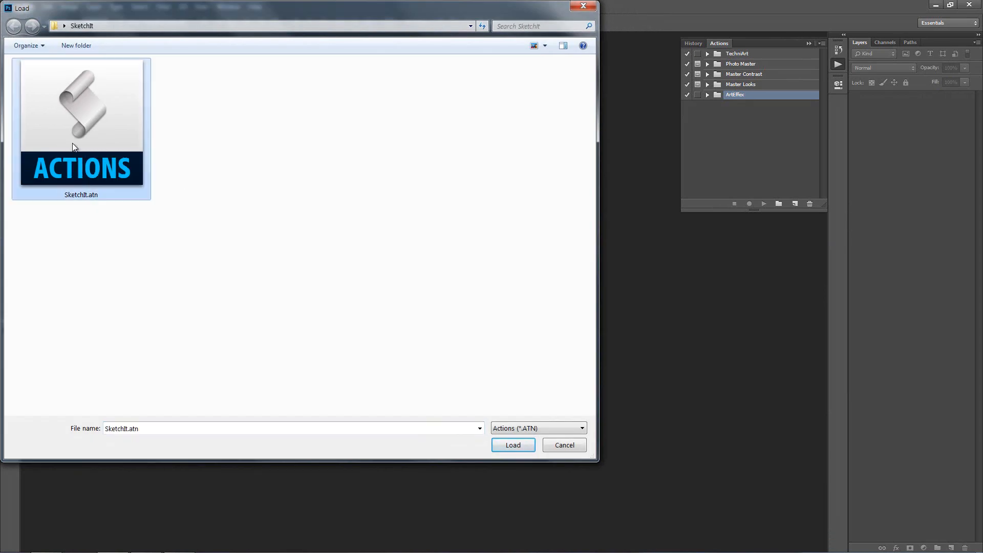
{"action": "left_click", "coordinate": [512, 444]}
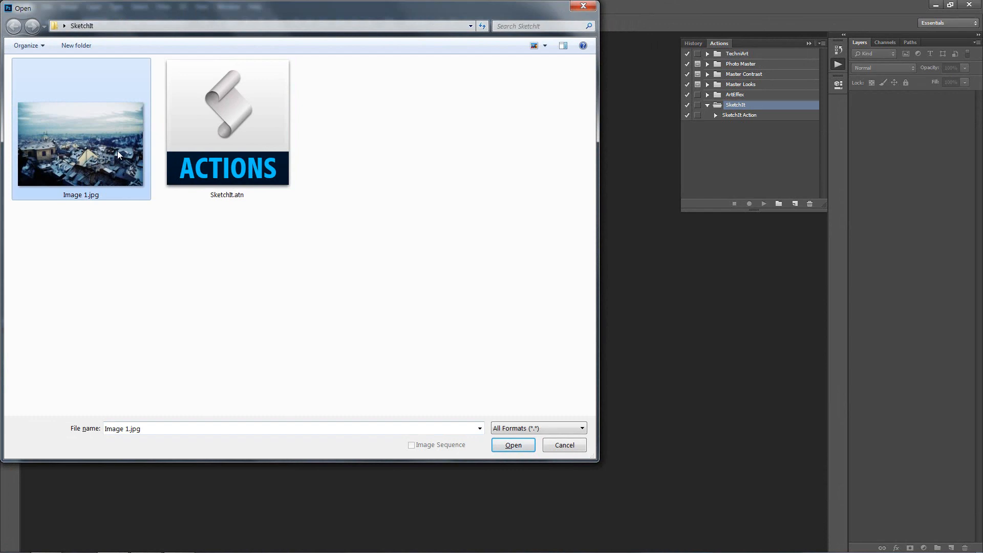
Open Image 1.jpg, the snowy rooftop cityscape, as a single background layer.
{"action": "left_click", "coordinate": [512, 445]}
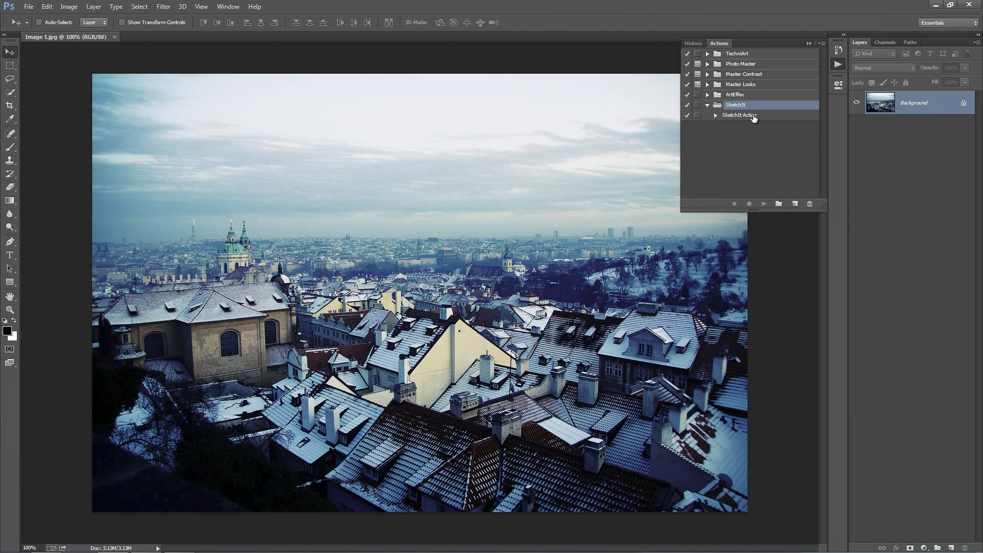
Play the SketchIt Action on the photo, producing grouped sketch and adjustment layers.
{"action": "left_click", "coordinate": [740, 114]}
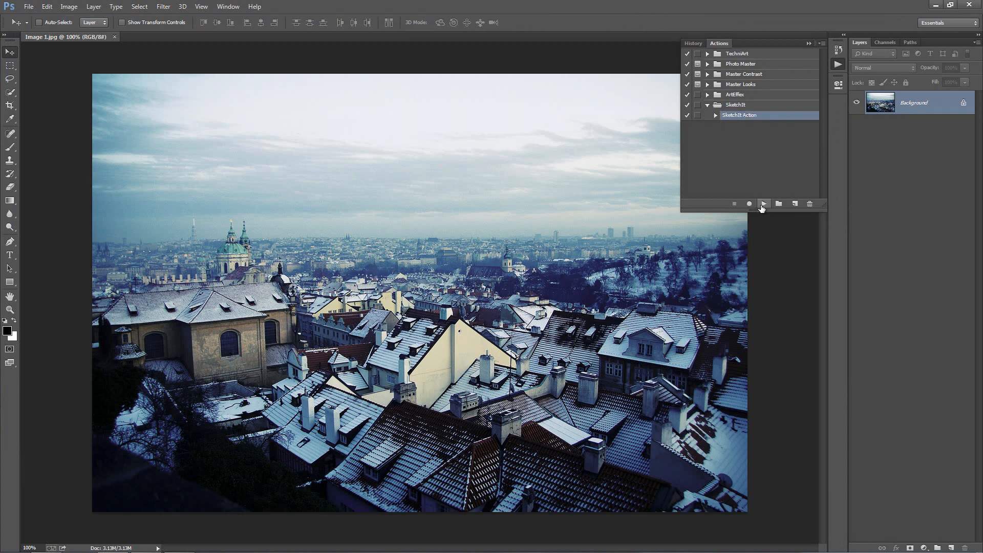
{"action": "left_click", "coordinate": [763, 203]}
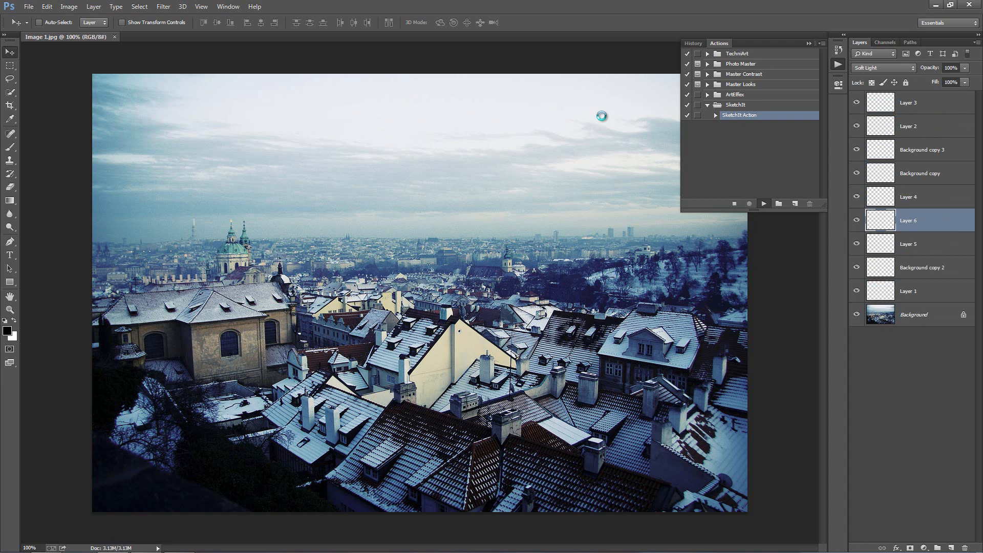
{"action": "left_click", "coordinate": [884, 67]}
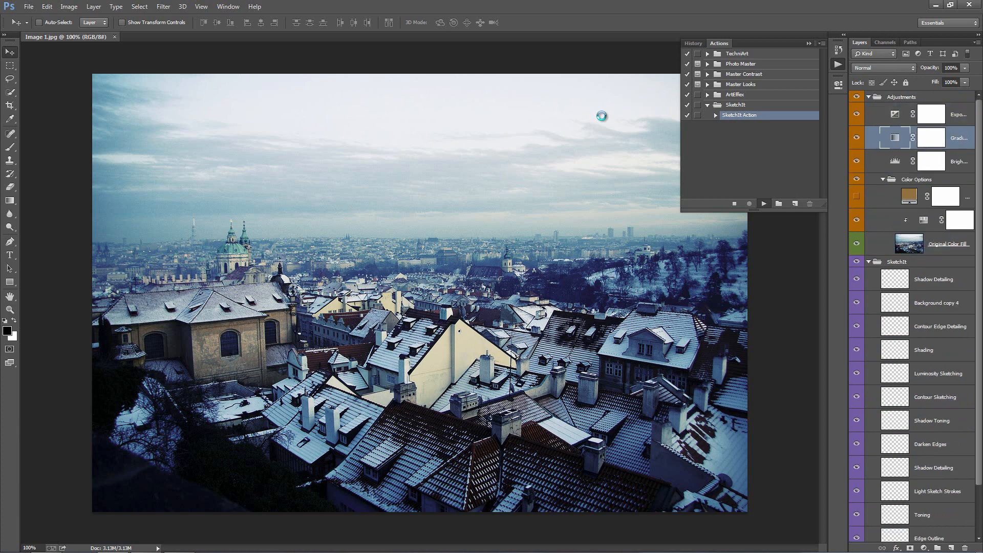
{"action": "left_click", "coordinate": [763, 203]}
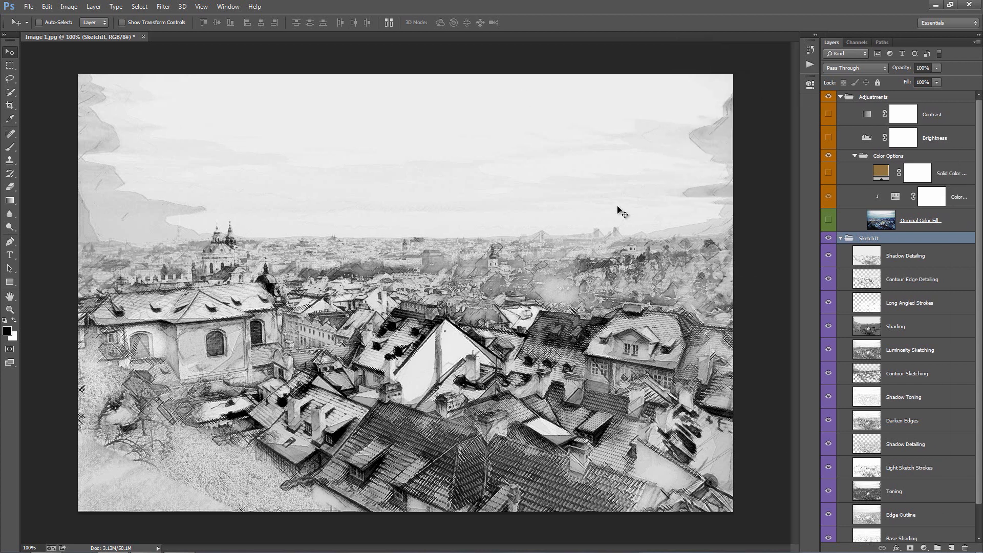
Collapse the SketchIt and Adjustments groups, then reopen Adjustments to show Contrast, Brightness and Color Options.
{"action": "left_click", "coordinate": [839, 97]}
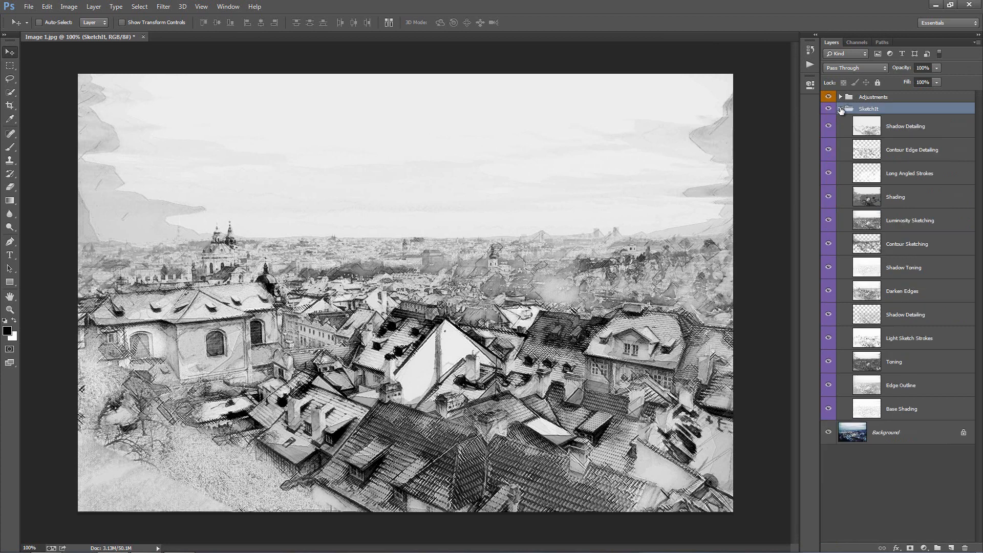
{"action": "left_click", "coordinate": [840, 109]}
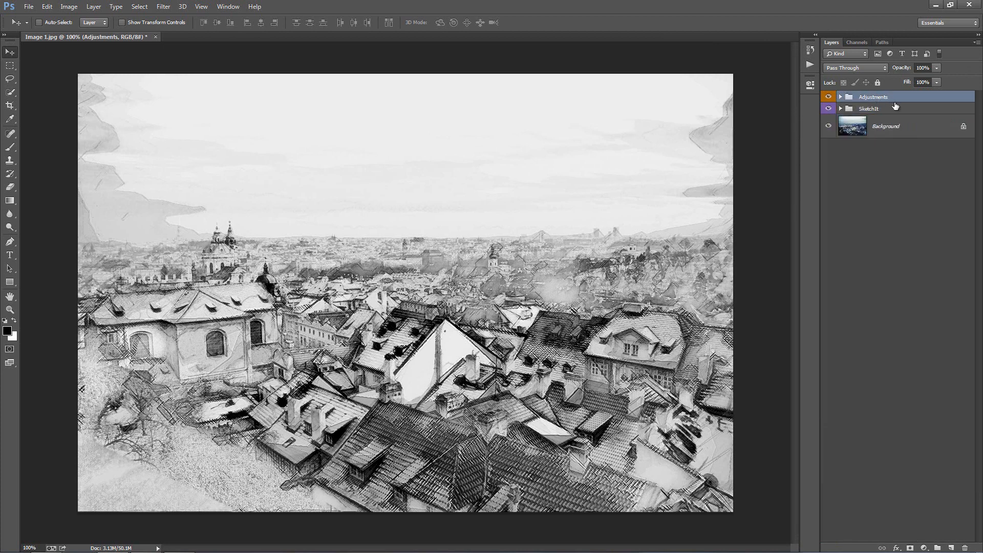
{"action": "left_click", "coordinate": [868, 108]}
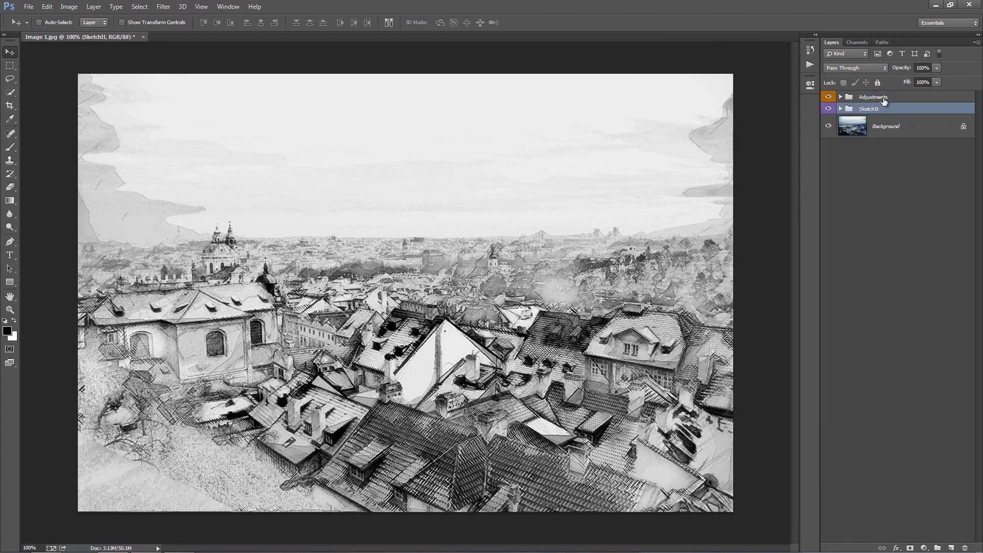
{"action": "left_click", "coordinate": [872, 96]}
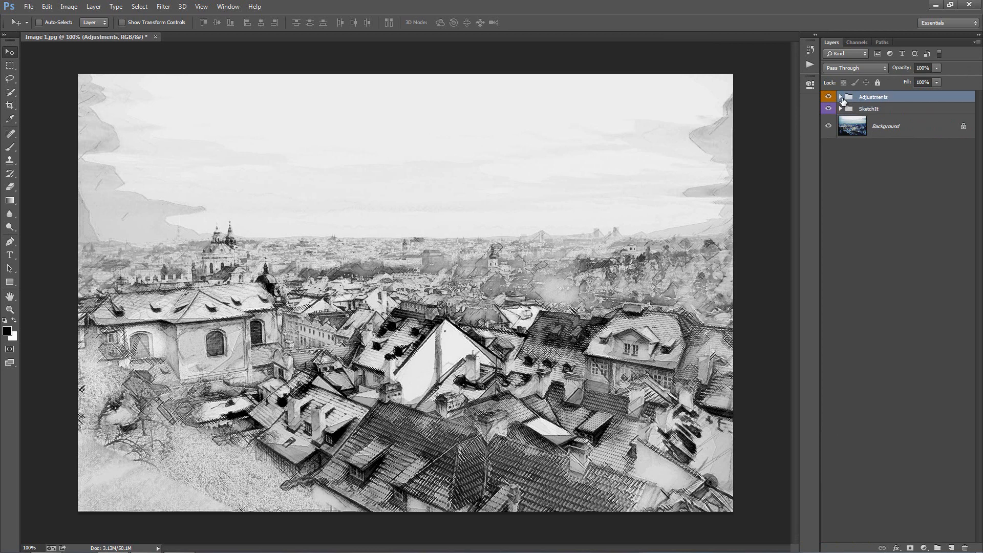
{"action": "left_click", "coordinate": [840, 96]}
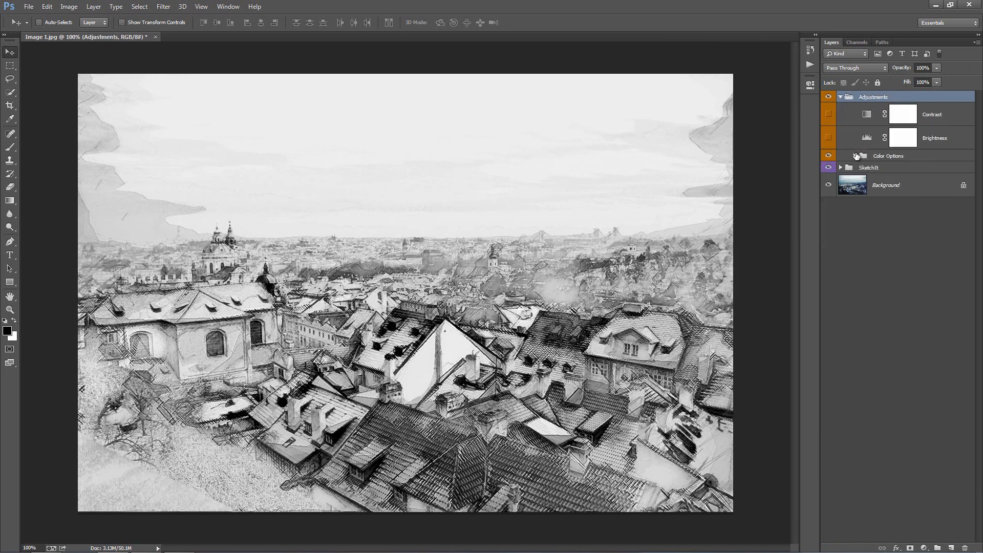
{"action": "mouse_move", "coordinate": [875, 118]}
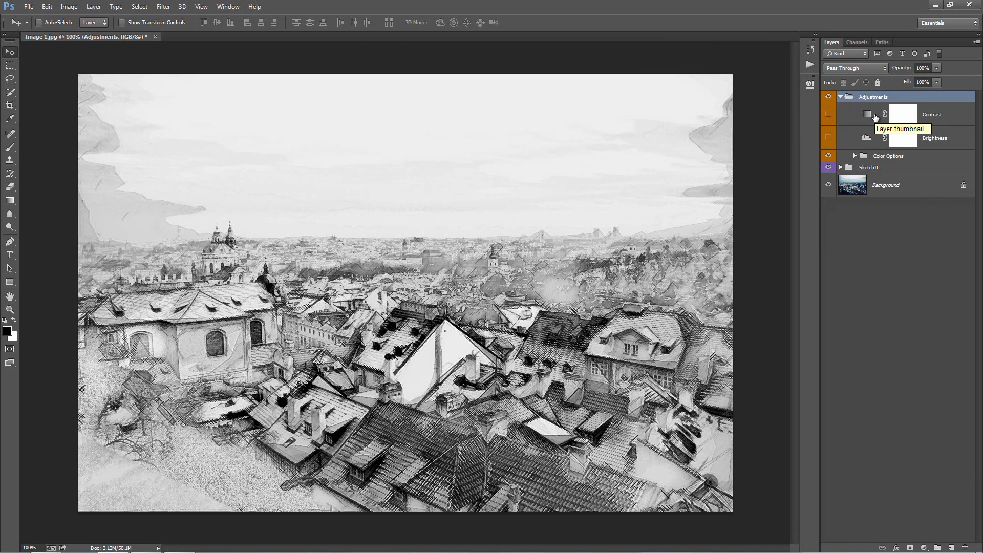
Adjust the Brightness Levels shadow output through 30 and 74, leaving it at 21.
{"action": "left_click", "coordinate": [933, 114]}
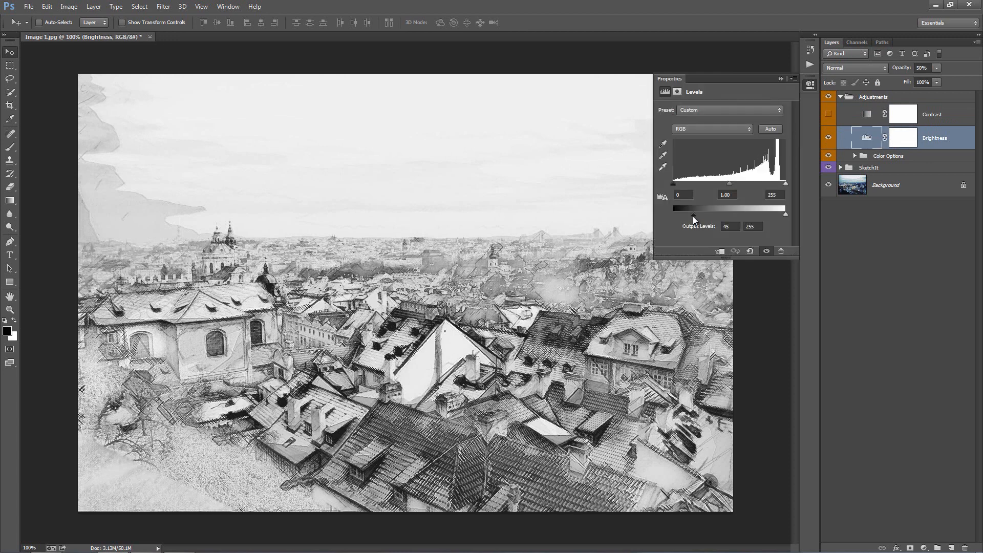
{"action": "left_click_drag", "start_coordinate": [695, 213], "coordinate": [693, 213]}
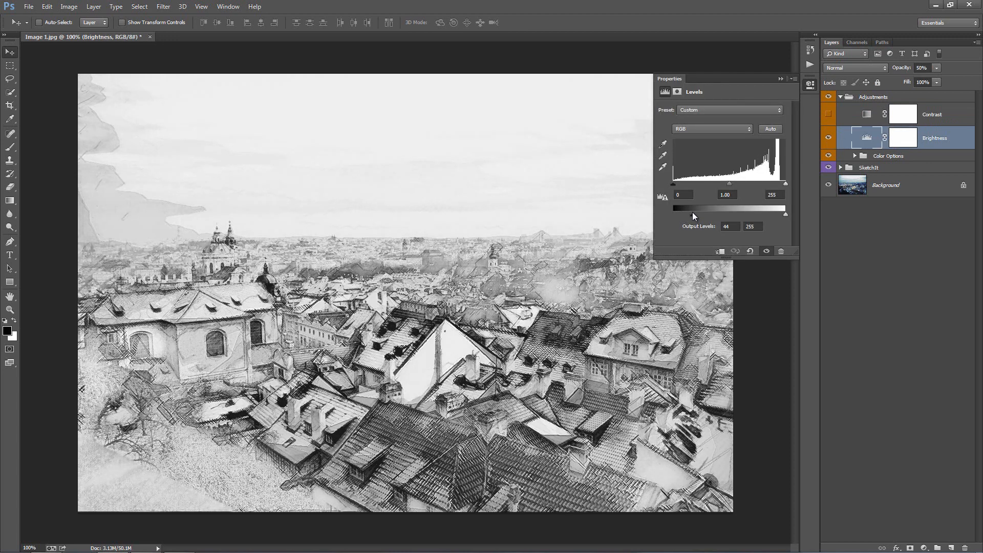
{"action": "left_click_drag", "start_coordinate": [683, 213], "coordinate": [676, 213]}
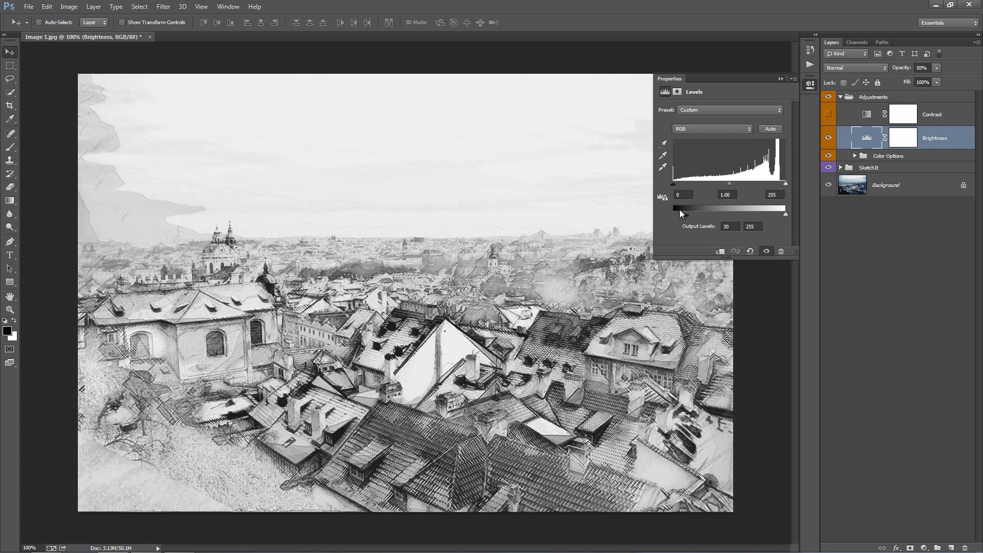
{"action": "left_click_drag", "start_coordinate": [675, 207], "coordinate": [706, 208]}
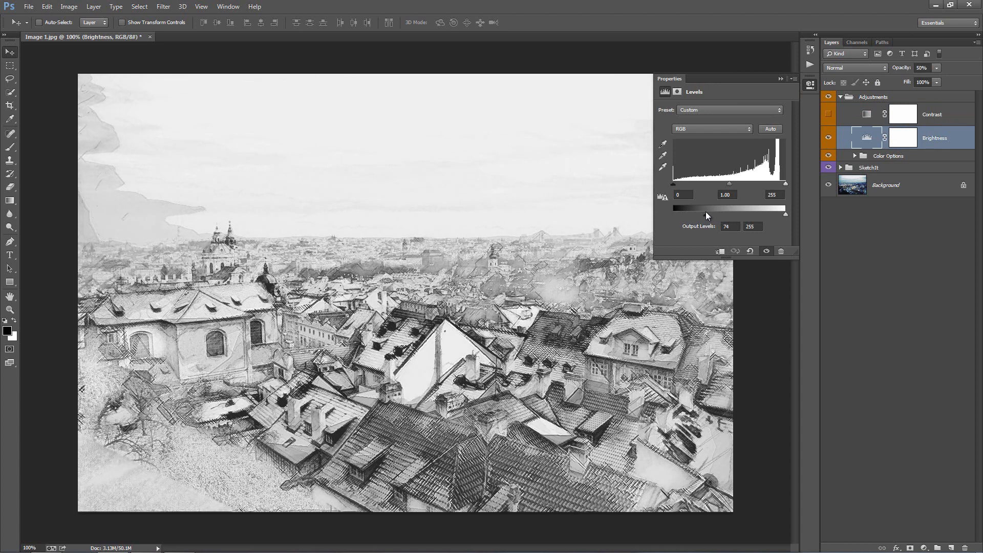
{"action": "left_click_drag", "start_coordinate": [702, 212], "coordinate": [682, 212]}
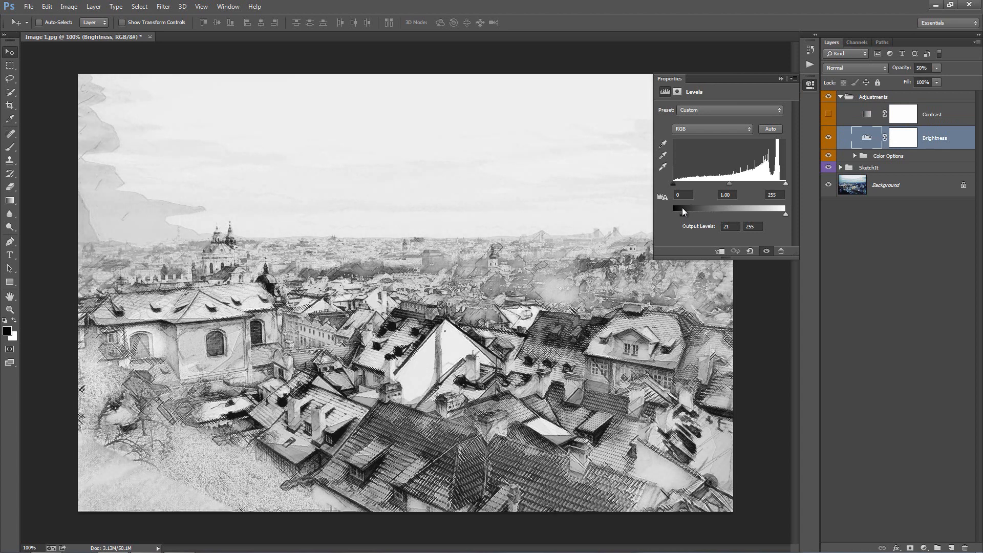
Expand Color Options and bring up the sepia Solid Color fill's Color Picker.
{"action": "left_click", "coordinate": [888, 155]}
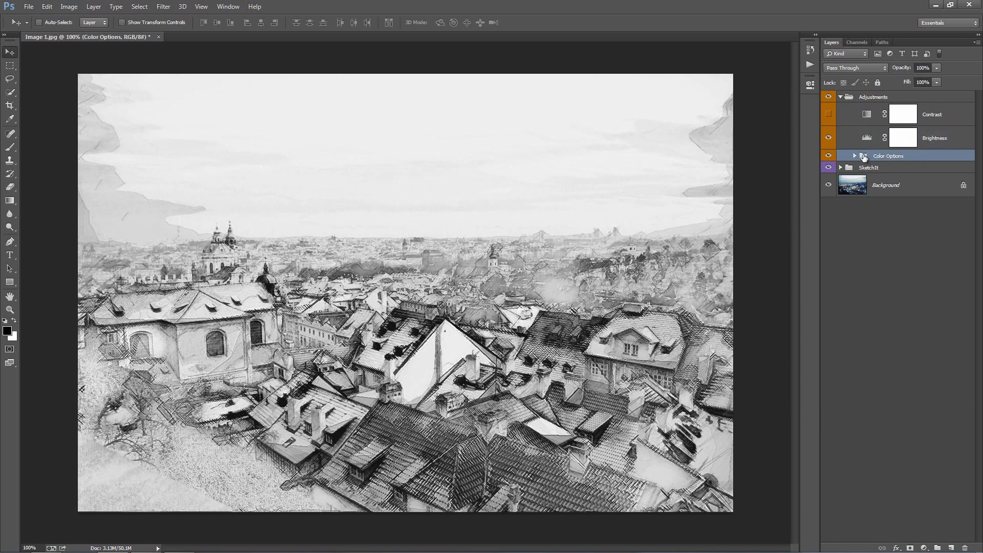
{"action": "left_click", "coordinate": [854, 156]}
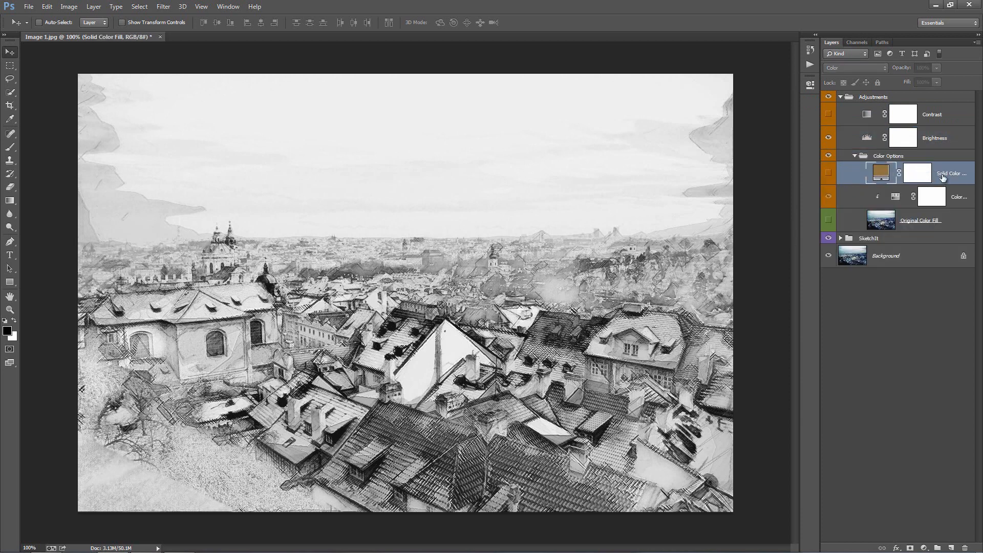
{"action": "left_click", "coordinate": [829, 173]}
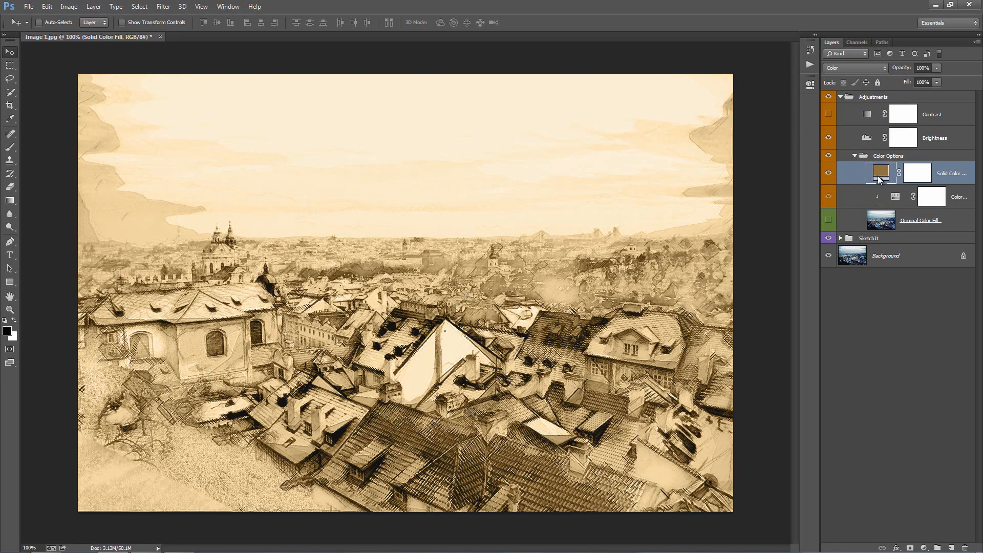
{"action": "double_click", "coordinate": [879, 172]}
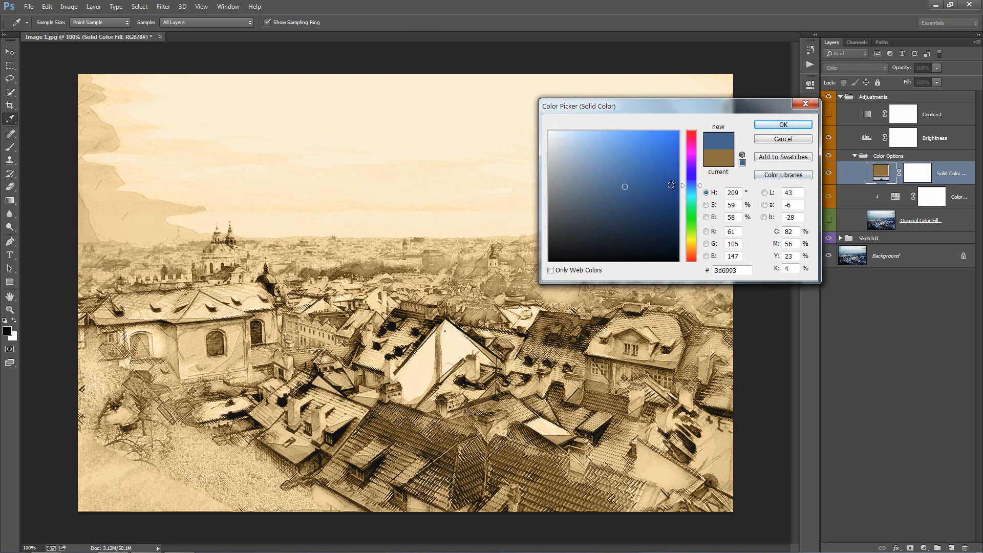
Try a blue fill, cancel to keep sepia, then hide the sepia fill layer.
{"action": "left_click_drag", "start_coordinate": [625, 185], "coordinate": [647, 178]}
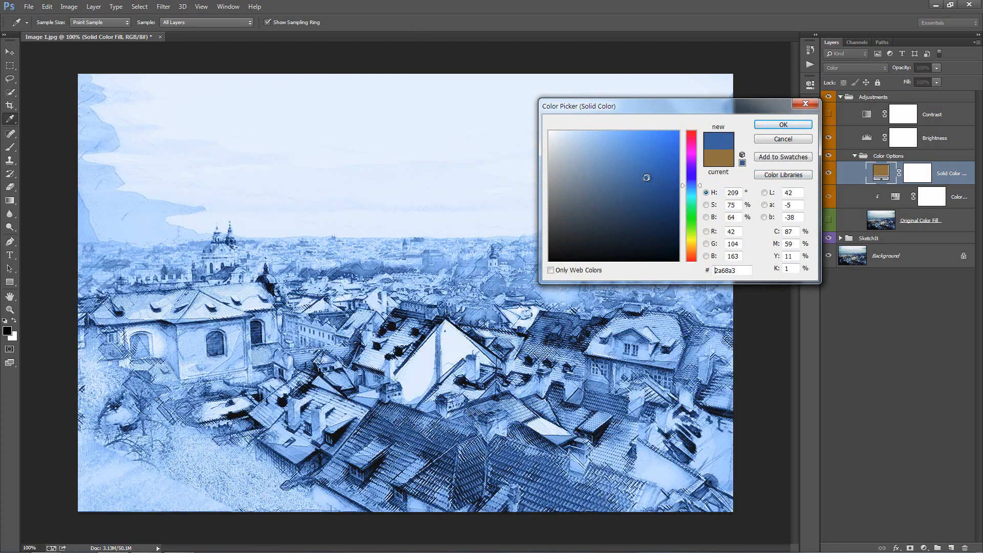
{"action": "left_click", "coordinate": [782, 124]}
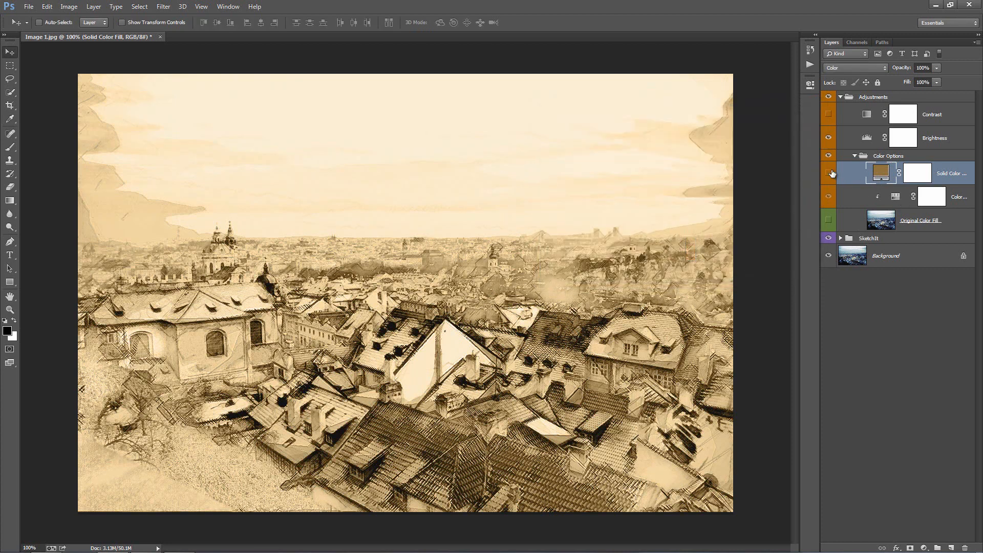
{"action": "left_click", "coordinate": [920, 220]}
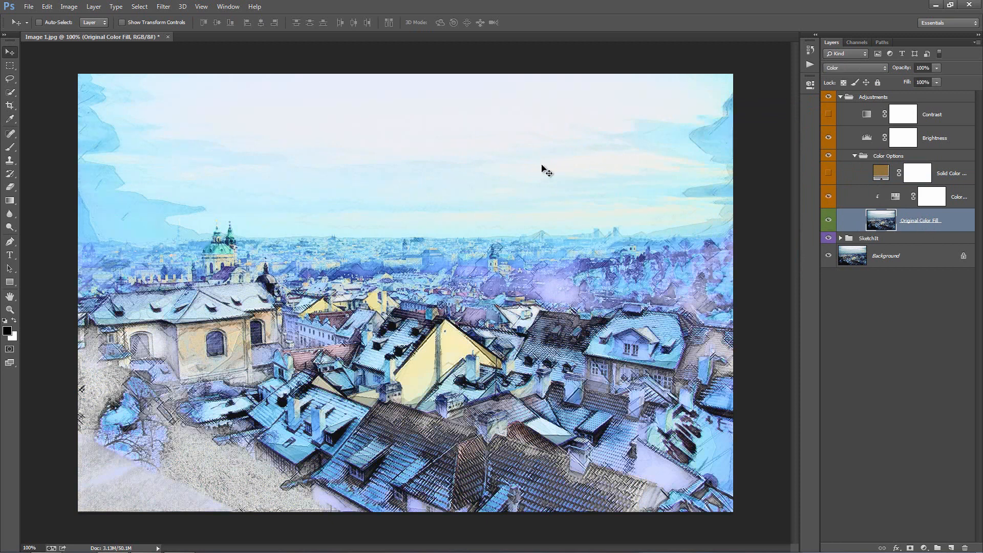
{"action": "mouse_move", "coordinate": [429, 282]}
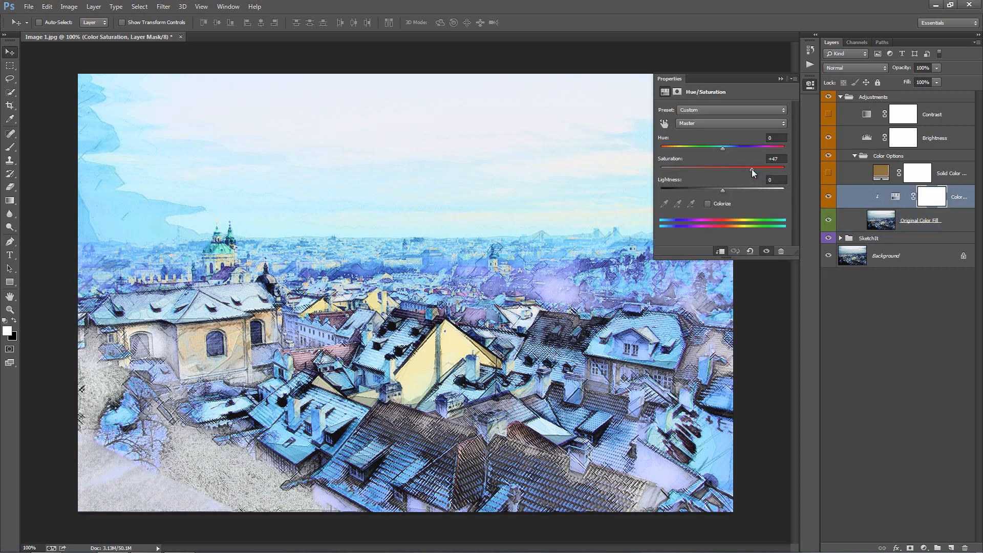
Raise the Hue/Saturation layer's Saturation, settling slightly above its start.
{"action": "left_click_drag", "start_coordinate": [751, 168], "coordinate": [773, 167]}
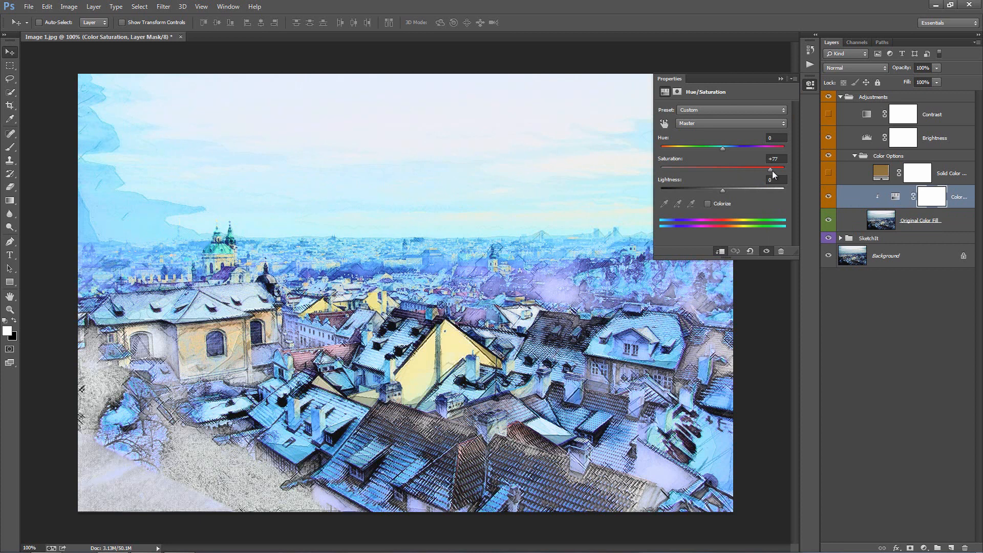
{"action": "left_click_drag", "start_coordinate": [770, 169], "coordinate": [760, 170]}
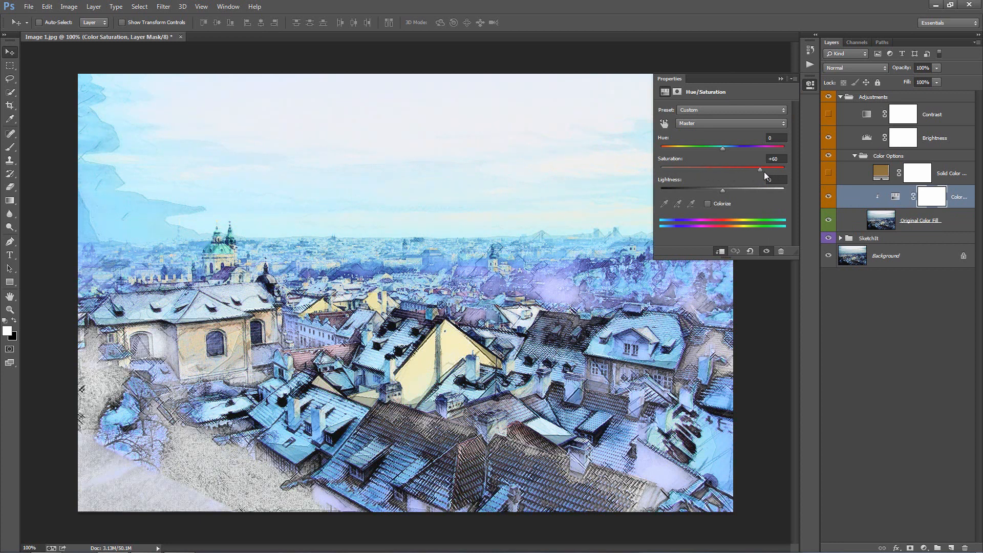
{"action": "left_click_drag", "start_coordinate": [760, 169], "coordinate": [768, 170]}
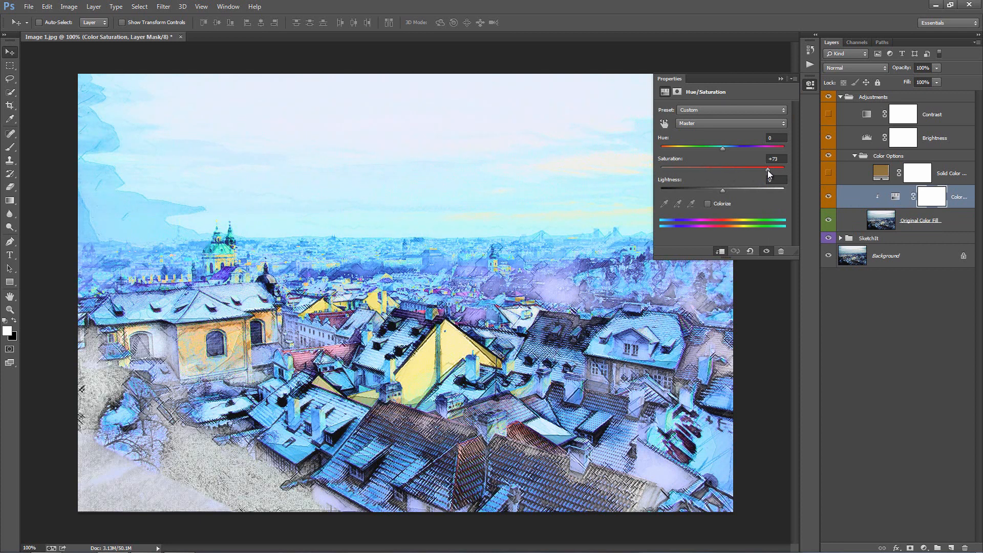
Shift Hue toward green and orange, then return it to 0 for natural colours.
{"action": "left_click_drag", "start_coordinate": [723, 146], "coordinate": [686, 146]}
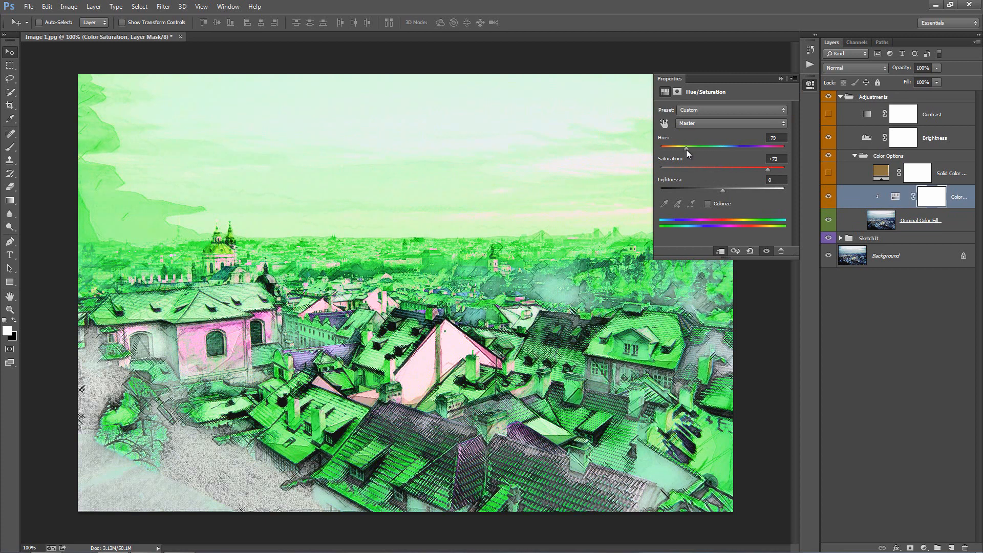
{"action": "left_click_drag", "start_coordinate": [687, 146], "coordinate": [783, 146]}
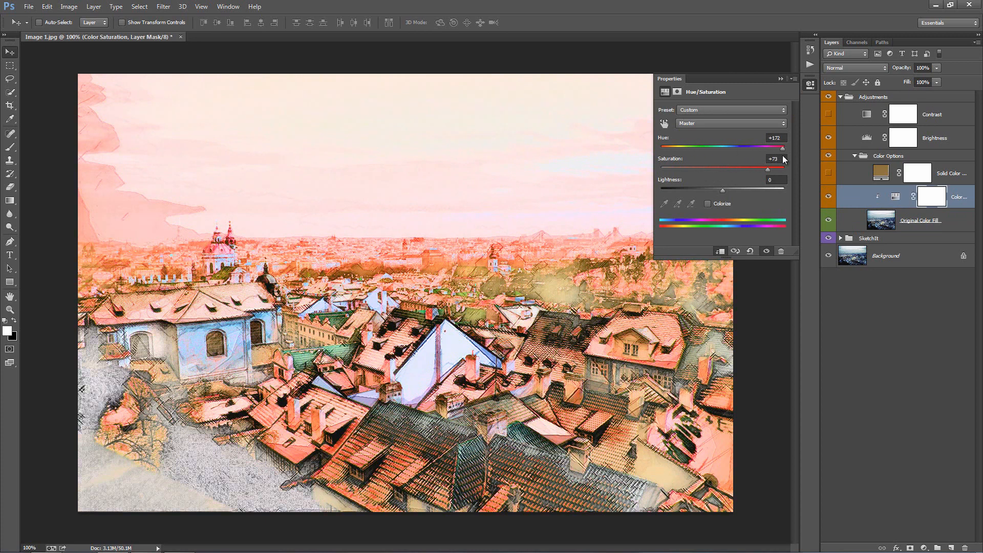
{"action": "left_click_drag", "start_coordinate": [782, 146], "coordinate": [722, 146]}
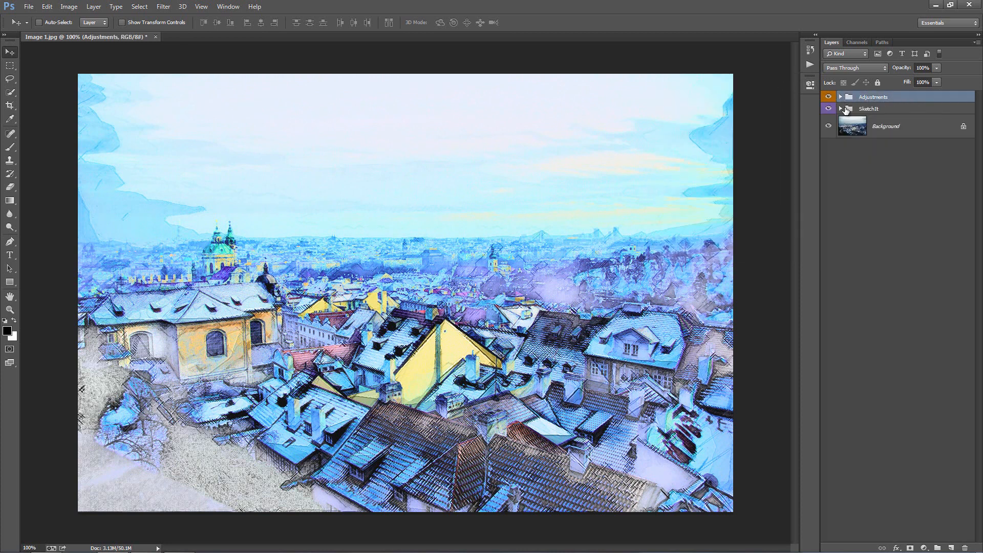
Expand the SketchIt group, peek into Adjustments, and turn off the colour layers for greyscale.
{"action": "left_click", "coordinate": [840, 109]}
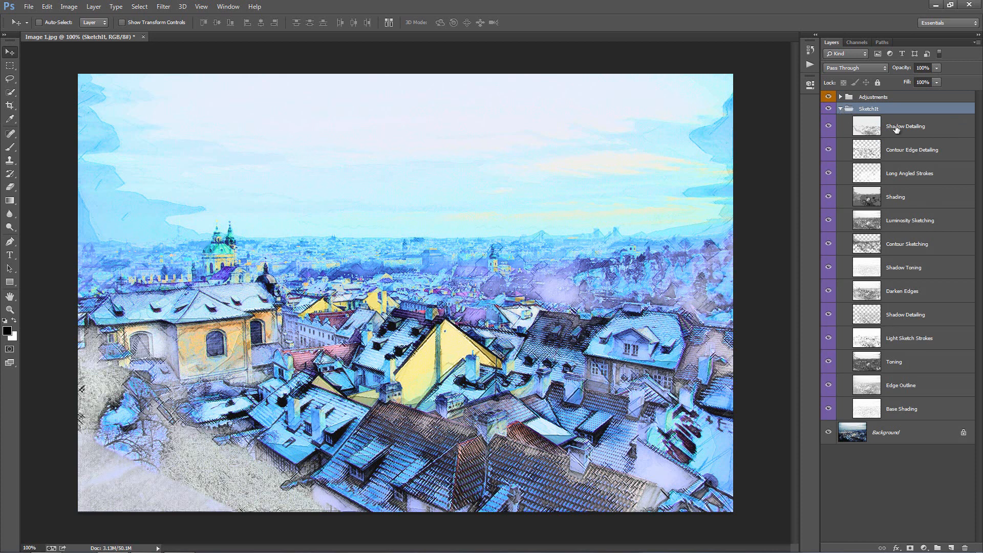
{"action": "mouse_move", "coordinate": [919, 160]}
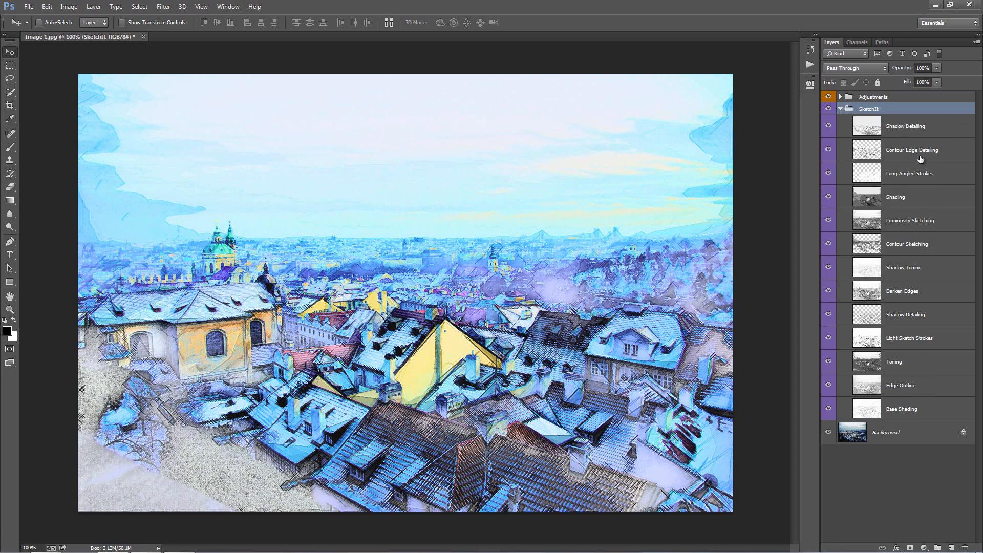
{"action": "left_click", "coordinate": [873, 97]}
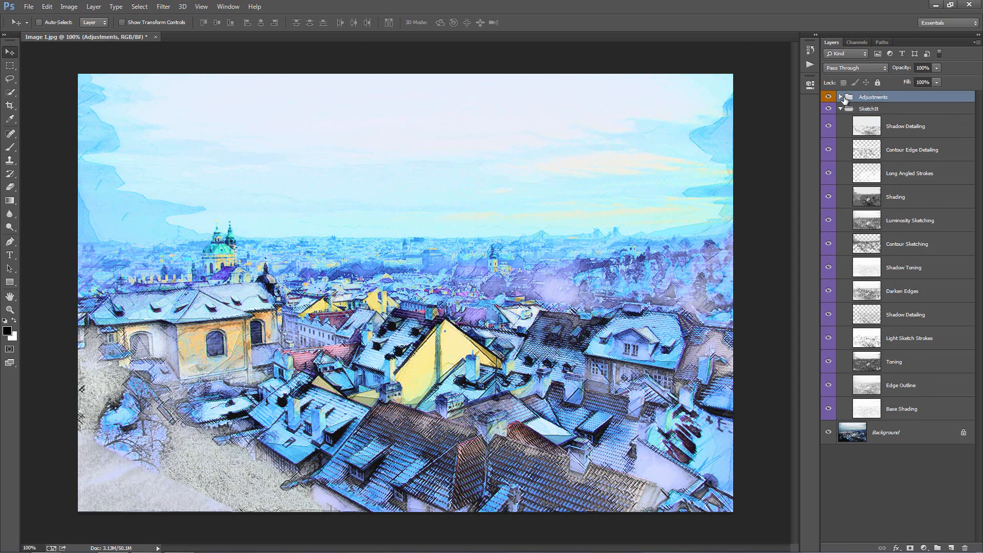
{"action": "left_click", "coordinate": [839, 97]}
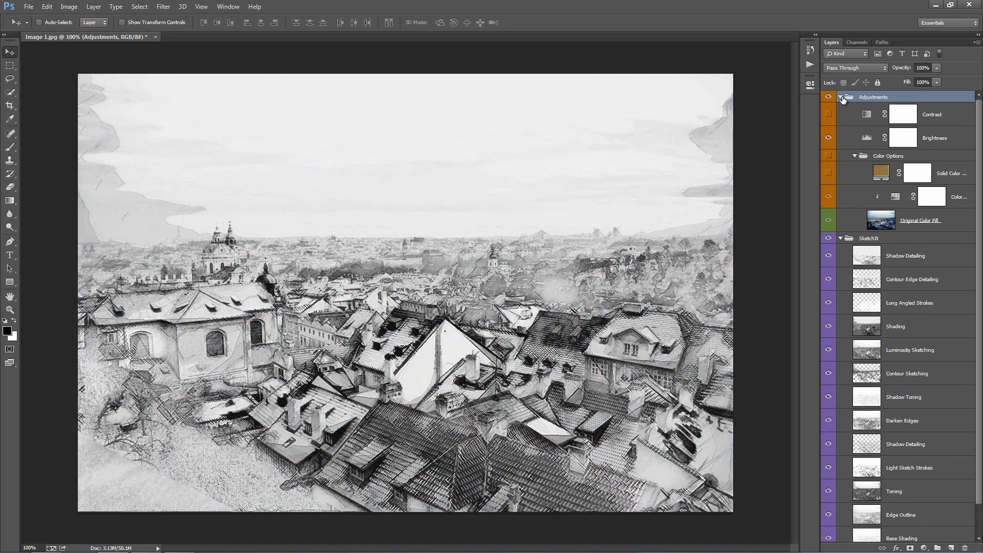
{"action": "left_click", "coordinate": [840, 97]}
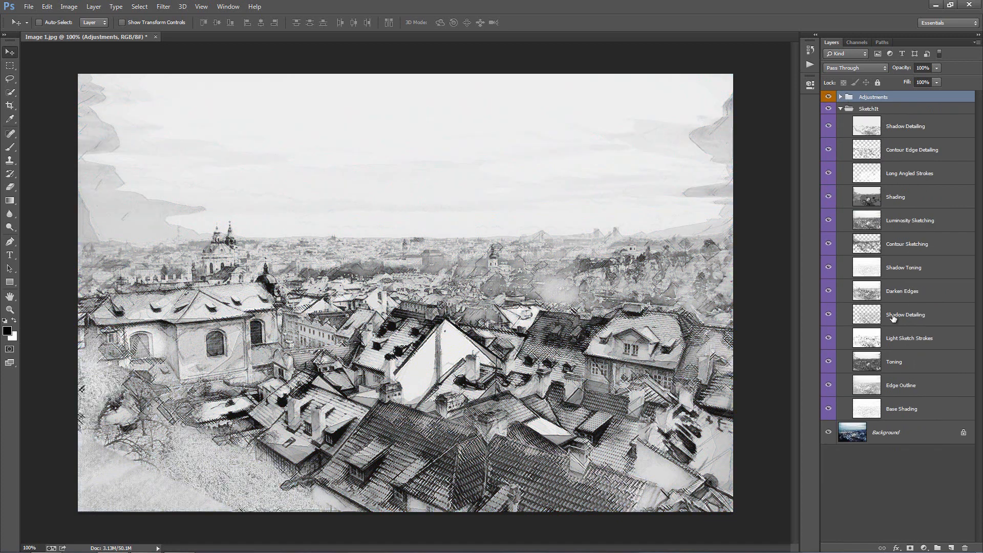
{"action": "mouse_move", "coordinate": [787, 235]}
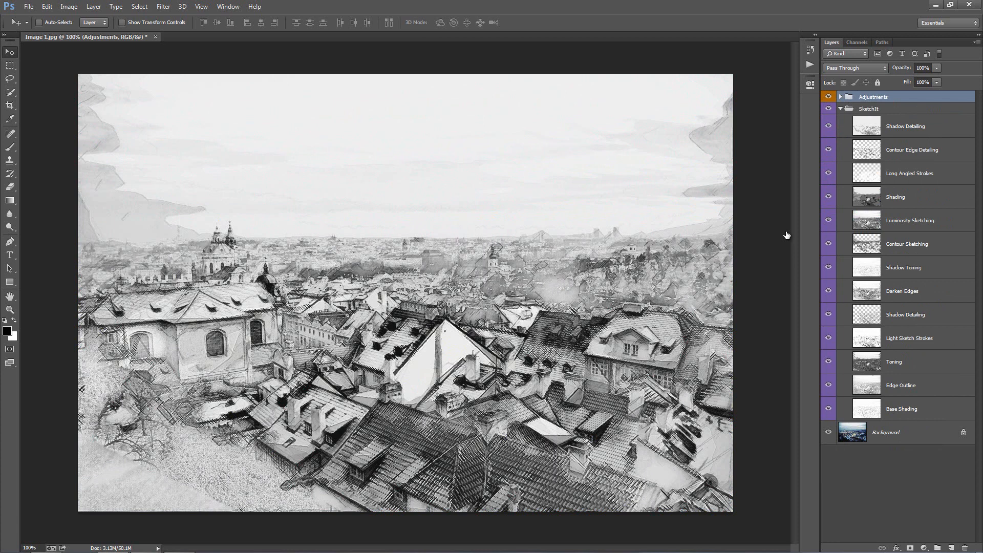
{"action": "left_click", "coordinate": [906, 126]}
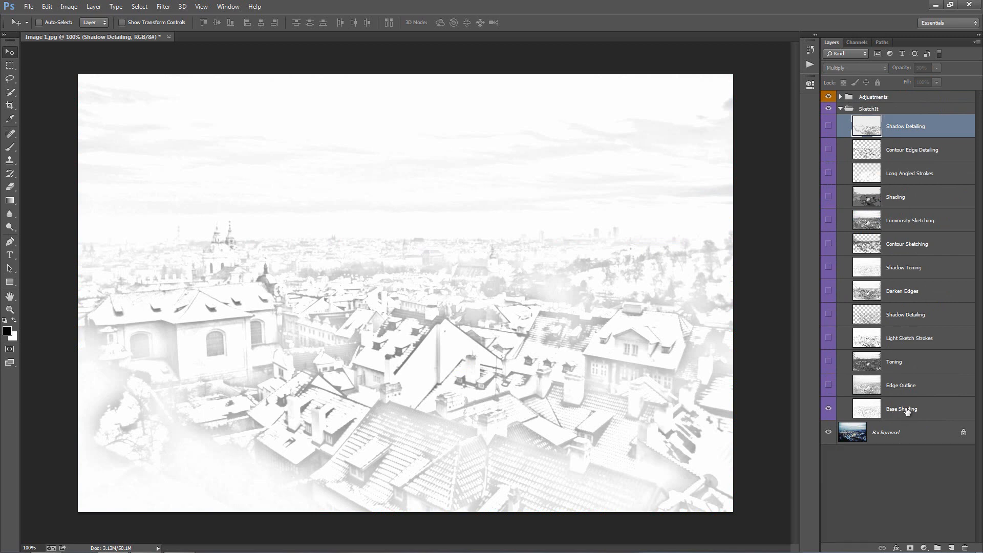
{"action": "mouse_move", "coordinate": [902, 408]}
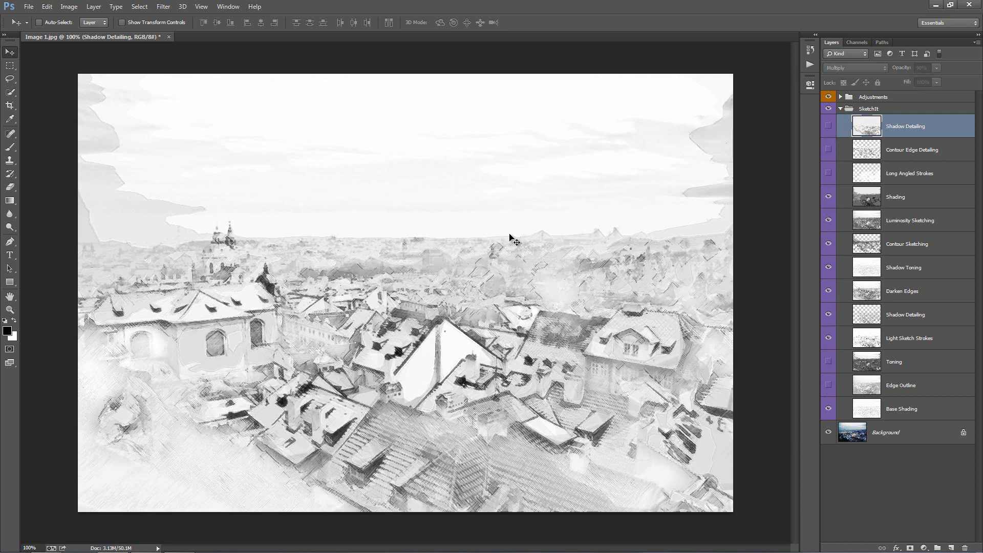
Hide and collapse the Adjustments group, then make the Edge Outline layer visible again.
{"action": "left_click", "coordinate": [839, 96]}
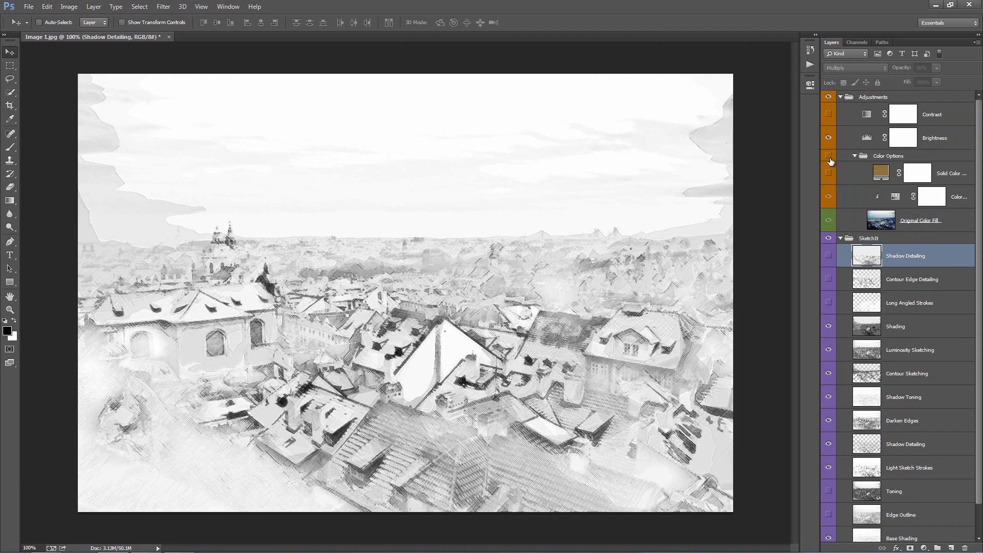
{"action": "left_click", "coordinate": [829, 156]}
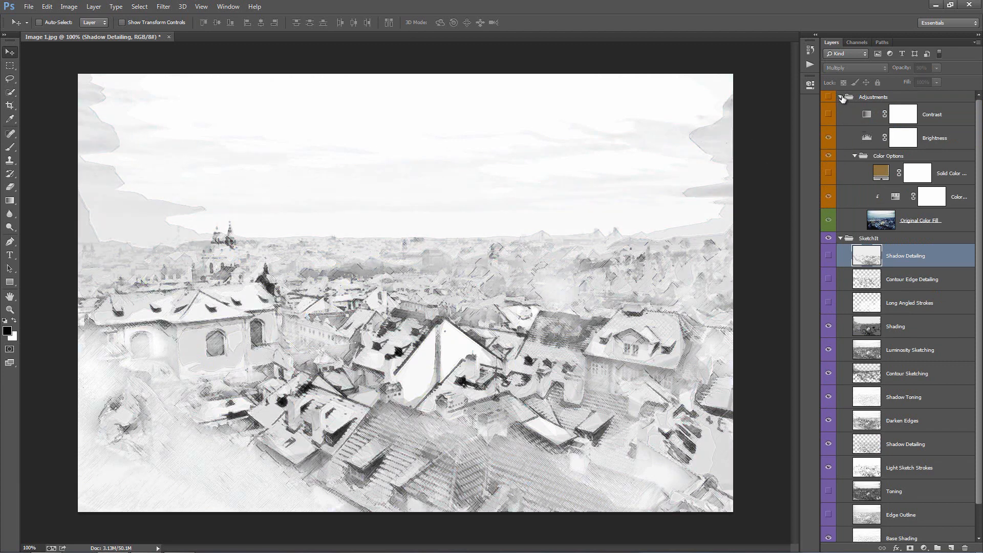
{"action": "left_click", "coordinate": [841, 97]}
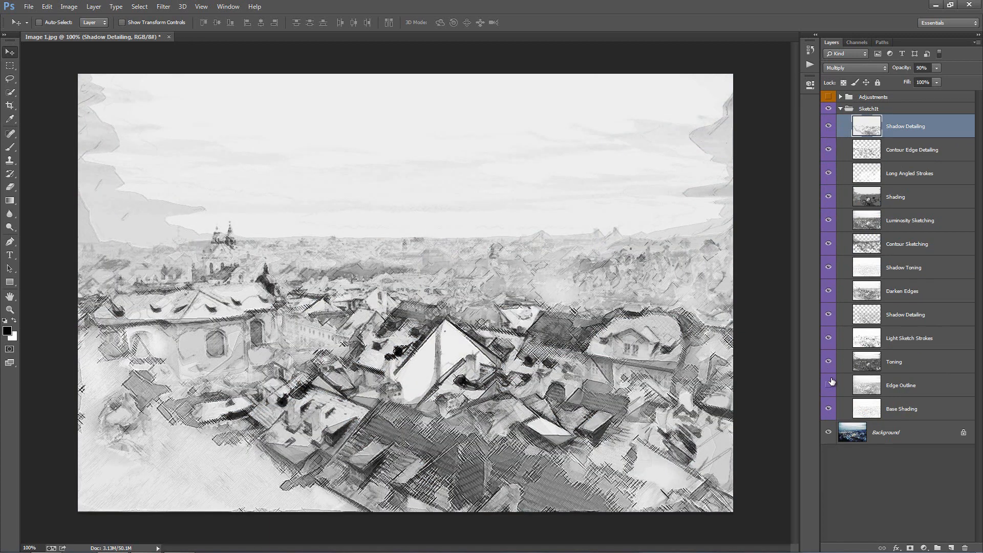
{"action": "left_click", "coordinate": [829, 385]}
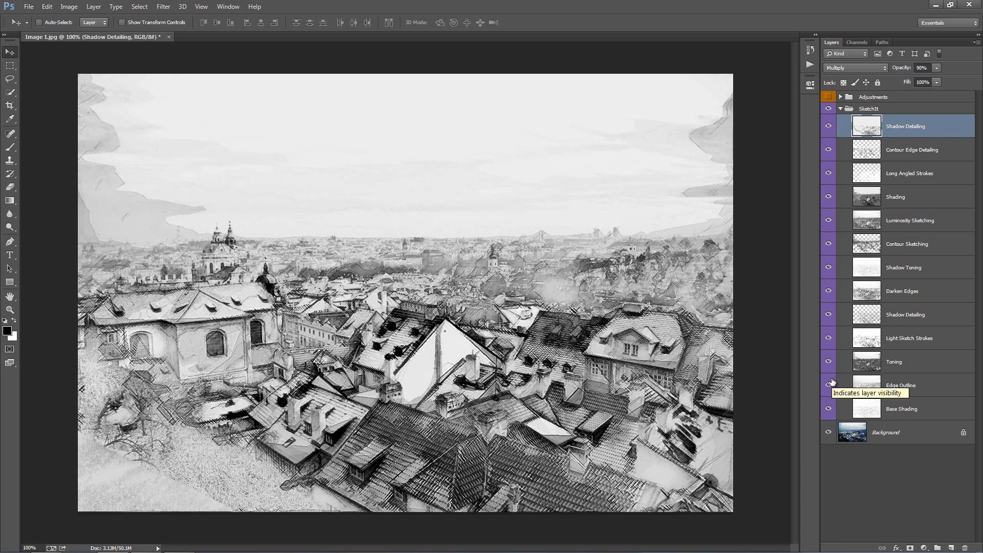